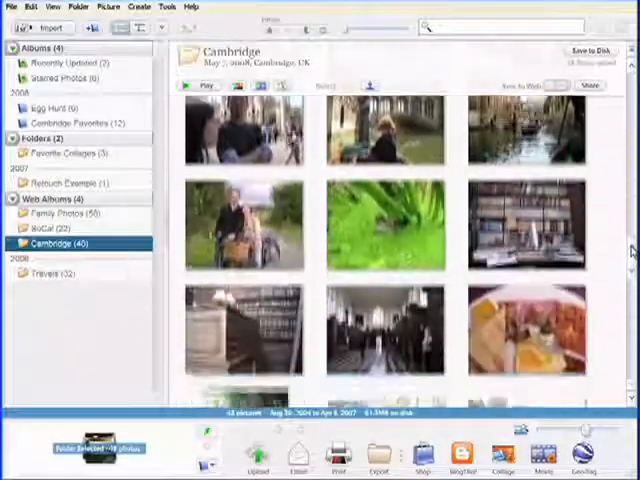
# - Scroll down through the Cambridge album's photos in the library
pyautogui.scroll(-3)
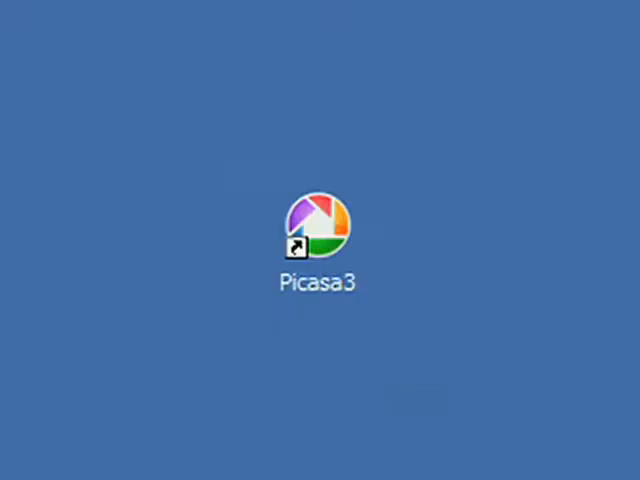
# - Relaunch Picasa 3 from its desktop shortcut, browse the Travels and SoCal web albums, and show Cambridge
pyautogui.doubleClick(320, 220)
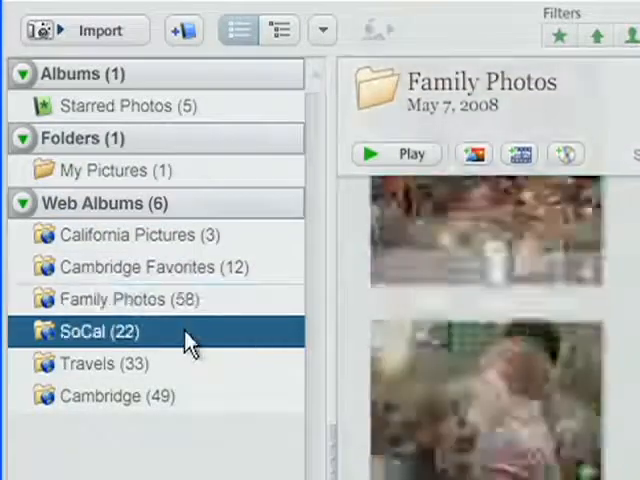
pyautogui.click(90, 364)
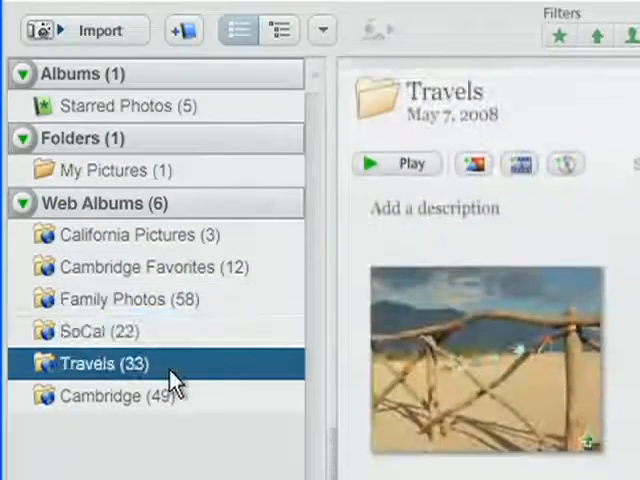
pyautogui.click(116, 396)
pyautogui.write('Califor')
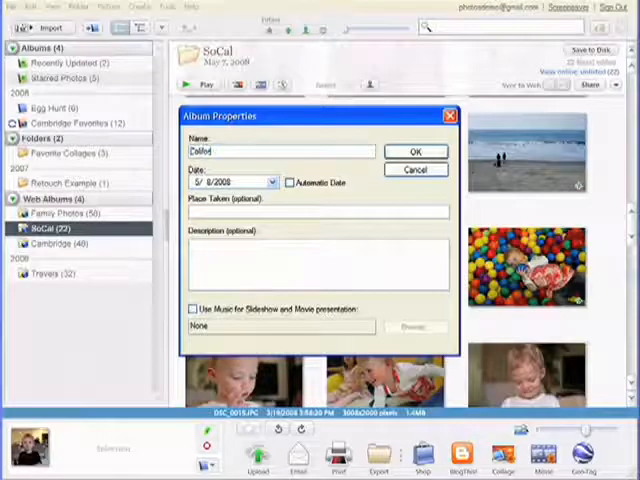
pyautogui.click(416, 152)
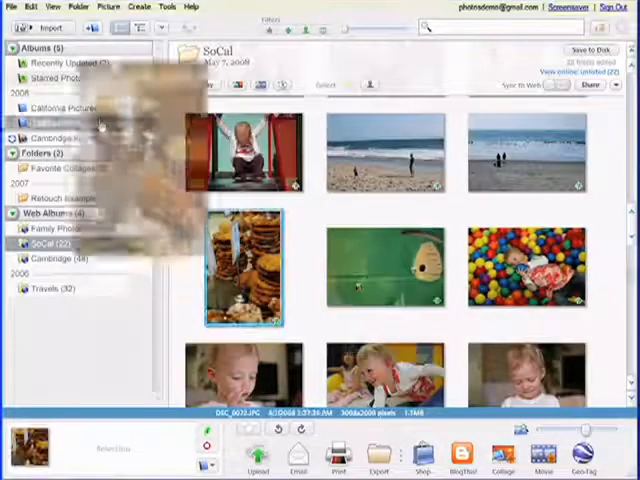
pyautogui.click(68, 108)
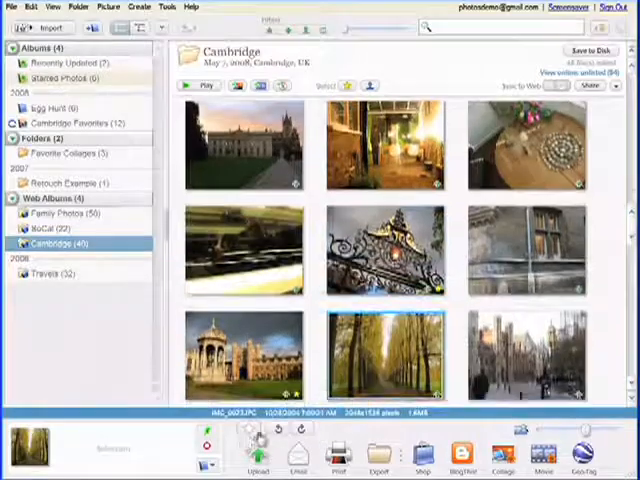
# - Bring up the Cambridge album header with its May 7, 2008 date and description
pyautogui.click(64, 78)
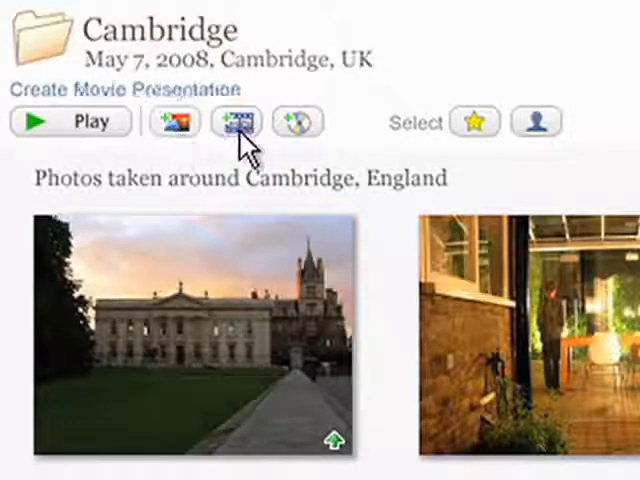
pyautogui.moveTo(296, 122)
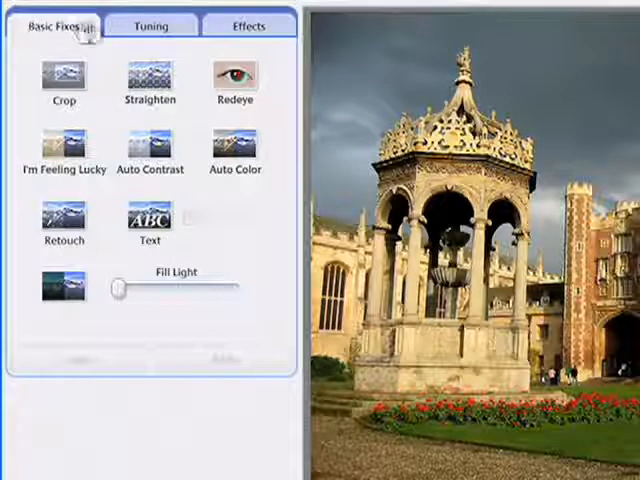
# - Try the Effects list, I'm Feeling Lucky and Auto Contrast on photos, undoing the Auto Contrast
pyautogui.click(248, 24)
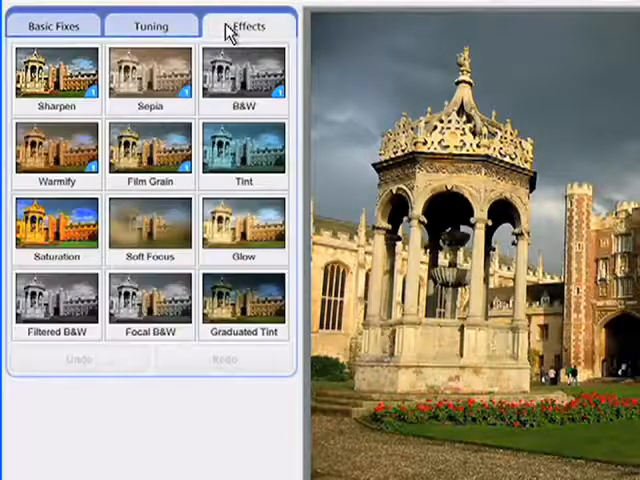
pyautogui.click(58, 24)
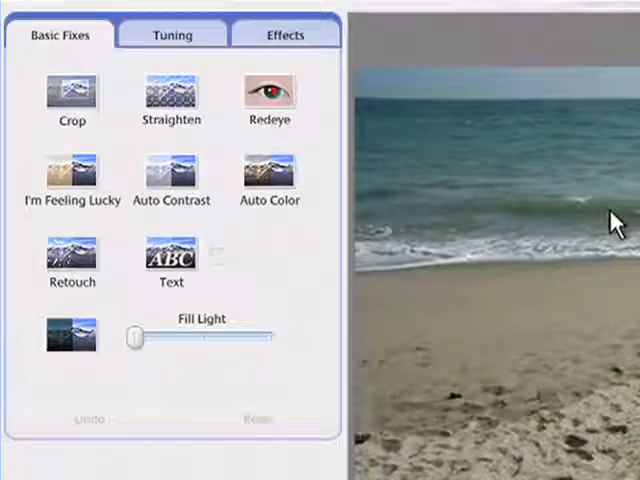
pyautogui.click(72, 96)
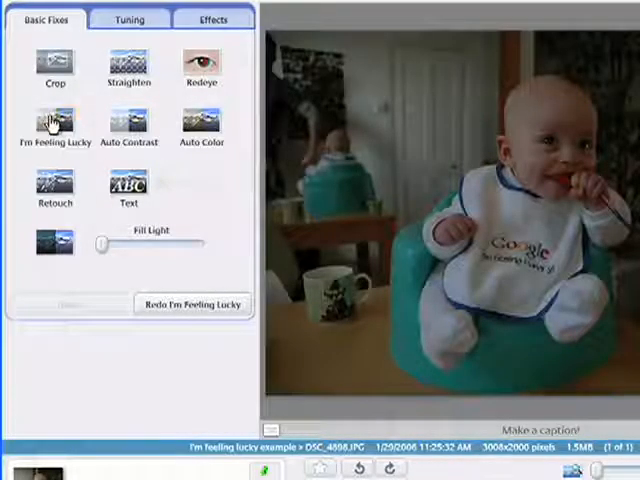
pyautogui.click(54, 120)
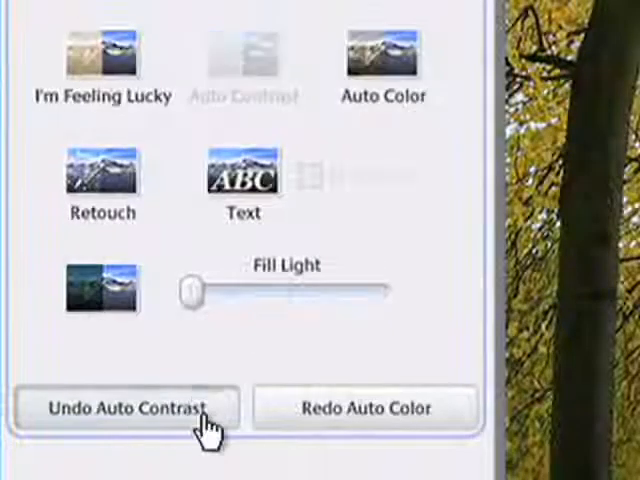
pyautogui.click(242, 184)
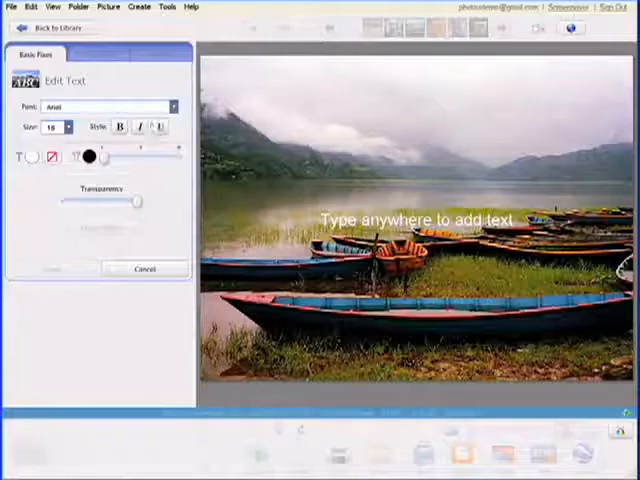
# - Caption the lakeside photo with the text 'My trip to Nepal'
pyautogui.write('My trip to Nepal')
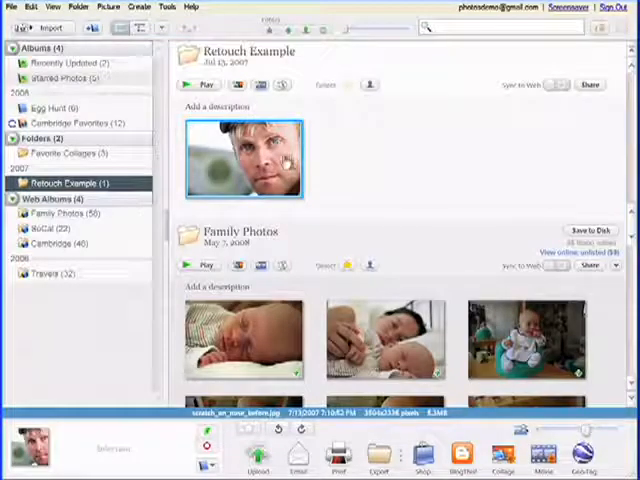
# - Repair the red eyes in the baby photo with the Redeye fix and apply it
pyautogui.doubleClick(244, 160)
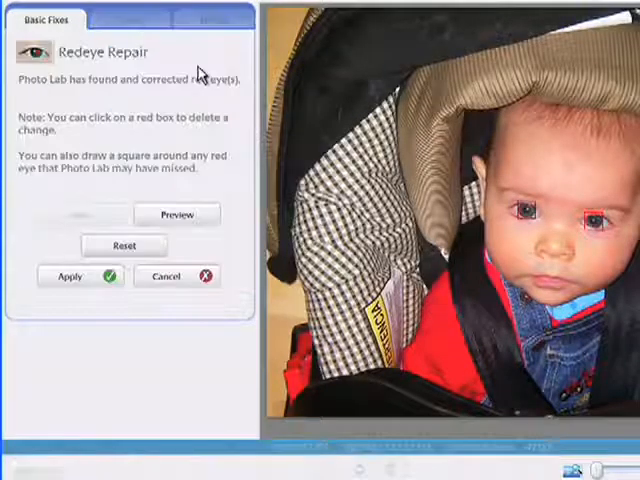
pyautogui.moveTo(80, 276)
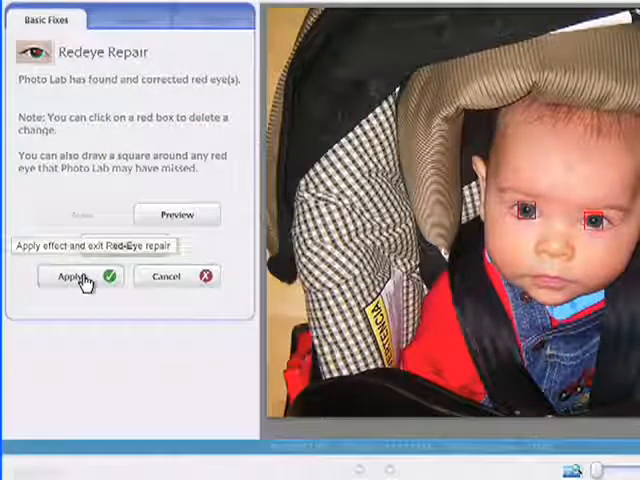
pyautogui.click(78, 276)
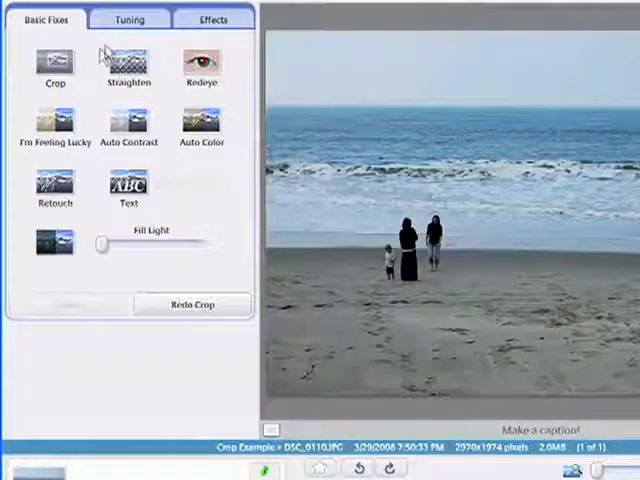
# - Crop the beach photo to a 5x7 area
pyautogui.click(54, 62)
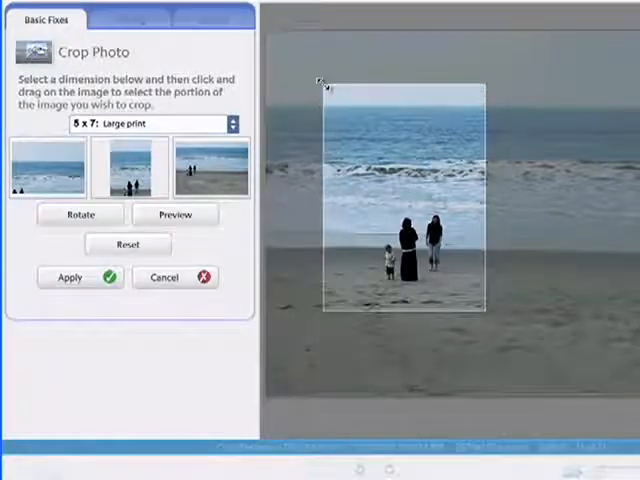
pyautogui.click(70, 276)
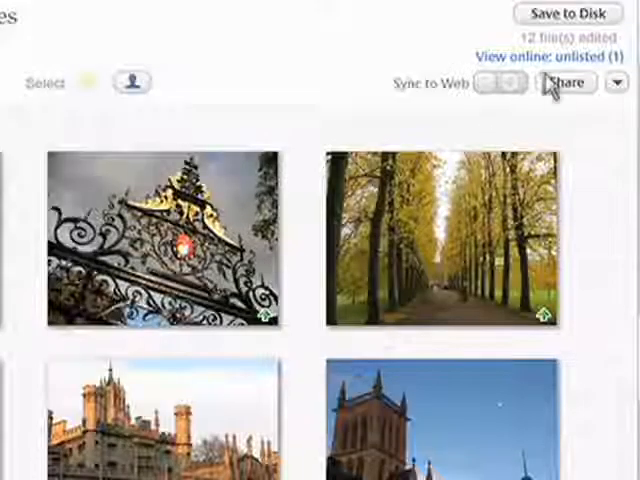
# - Upload the Egg Hunt pictures to the web album via Share and toggle Sync to Web
pyautogui.click(566, 82)
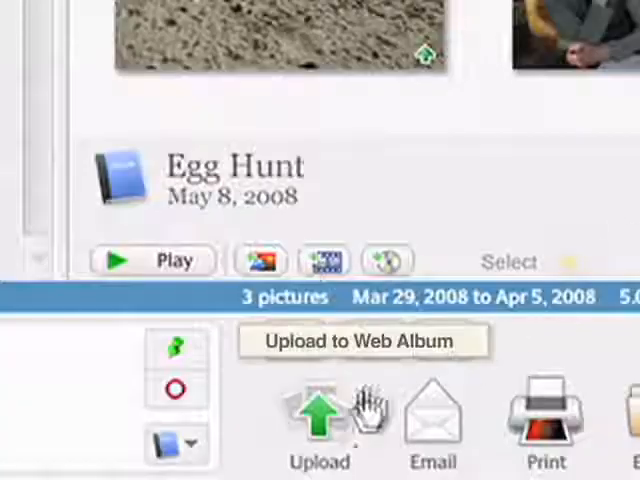
pyautogui.click(318, 420)
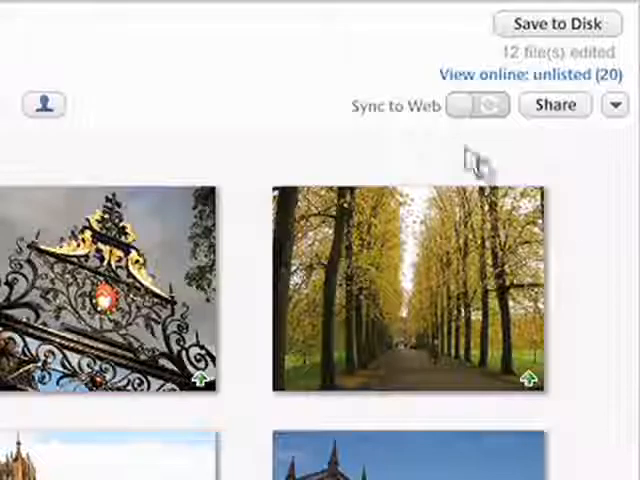
pyautogui.click(478, 104)
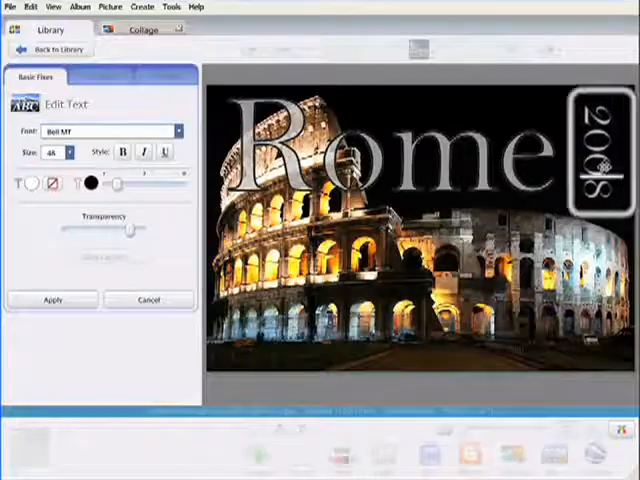
# - Apply the Rome text overlay and make a Contact Sheet collage of the Travels photos
pyautogui.click(146, 28)
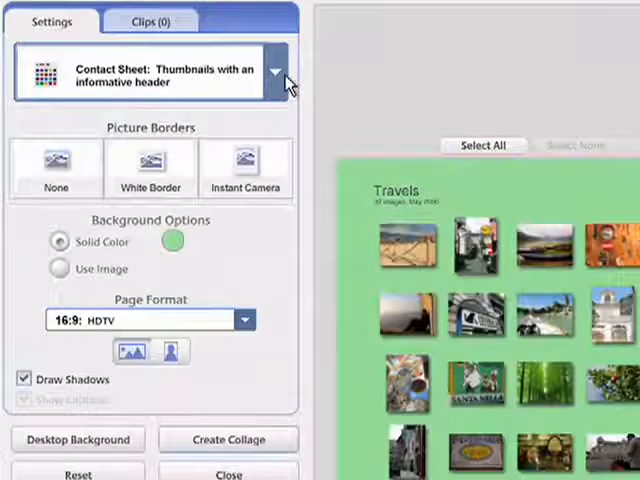
pyautogui.click(228, 474)
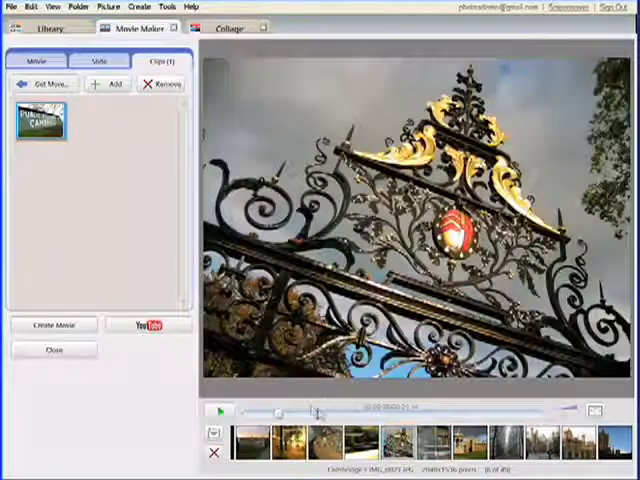
# - Preview the movie, then start a movie presentation from the Summer '07 Travels album
pyautogui.click(220, 412)
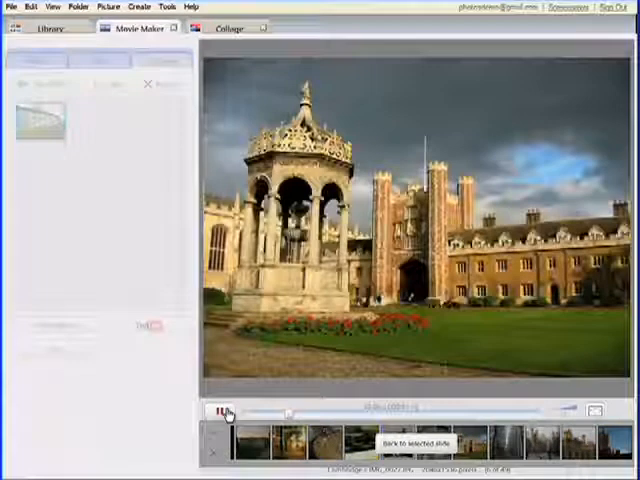
pyautogui.click(48, 28)
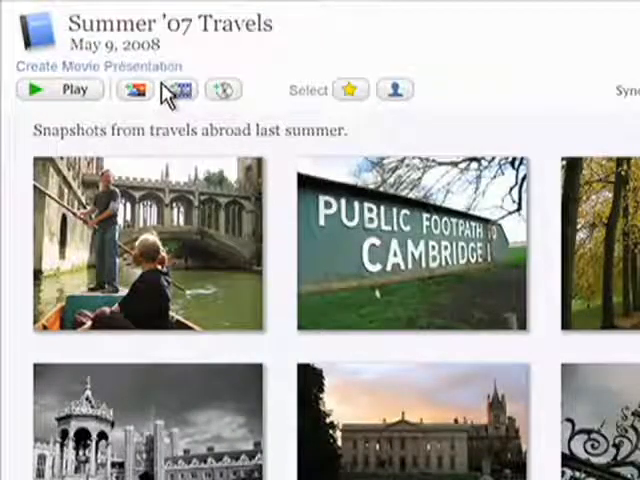
pyautogui.click(104, 66)
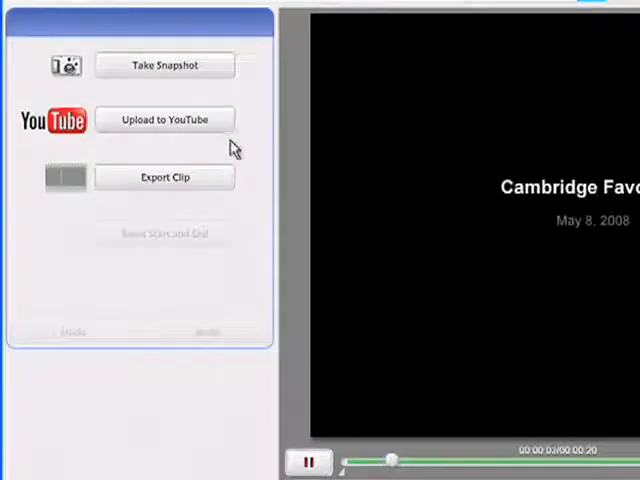
# - Start the YouTube upload and enter the description 'A few pictures on my trip to' for Cambridge Trip
pyautogui.click(164, 120)
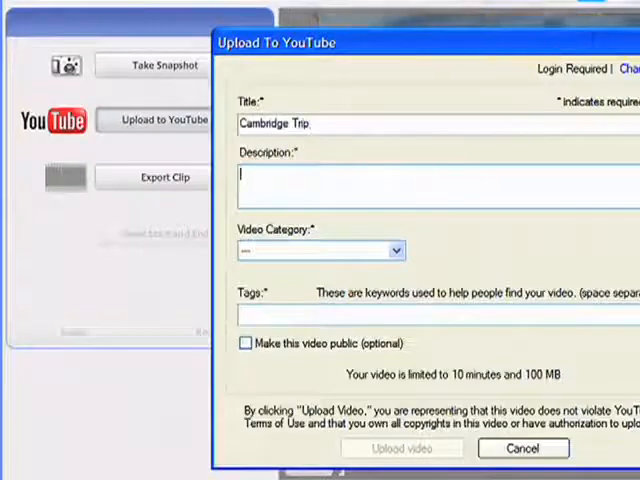
pyautogui.write('A few pictures on my trip to')
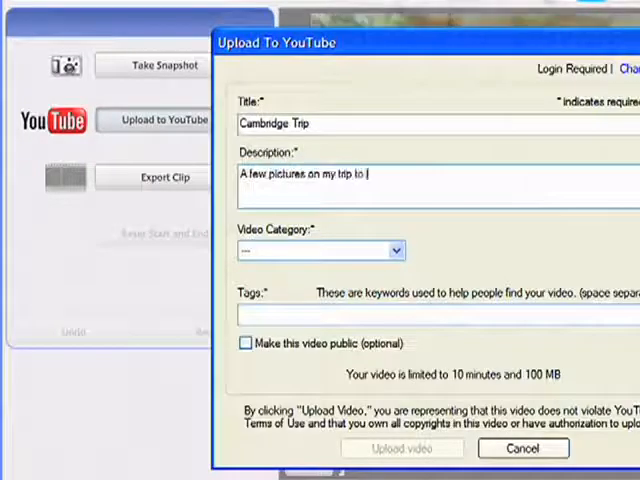